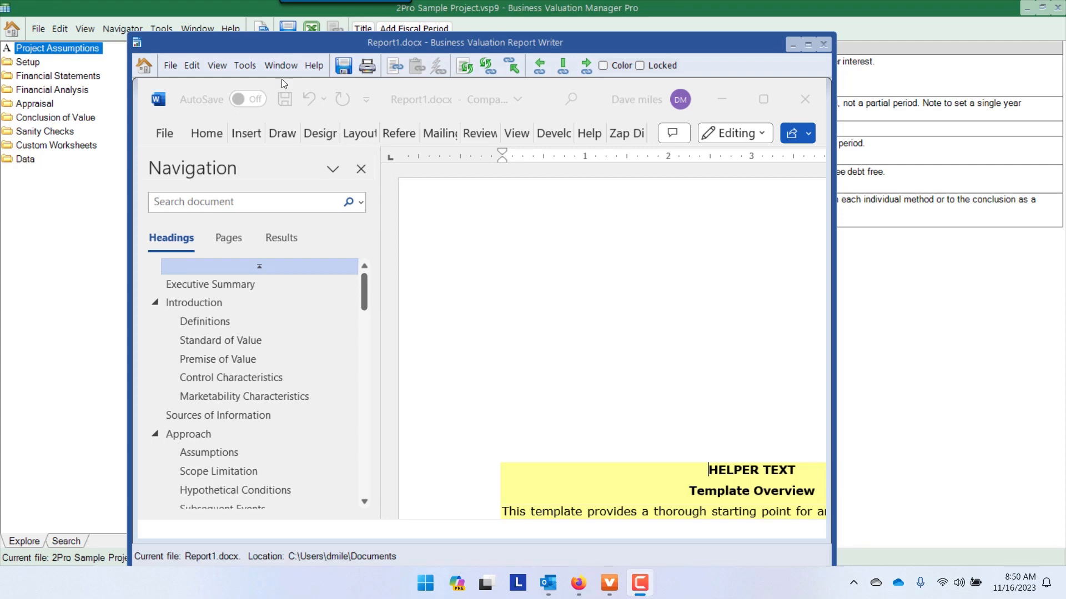
# - Show the Manage Workbooks list via the Tools menu to confirm the linked sample project
pyautogui.click(245, 65)
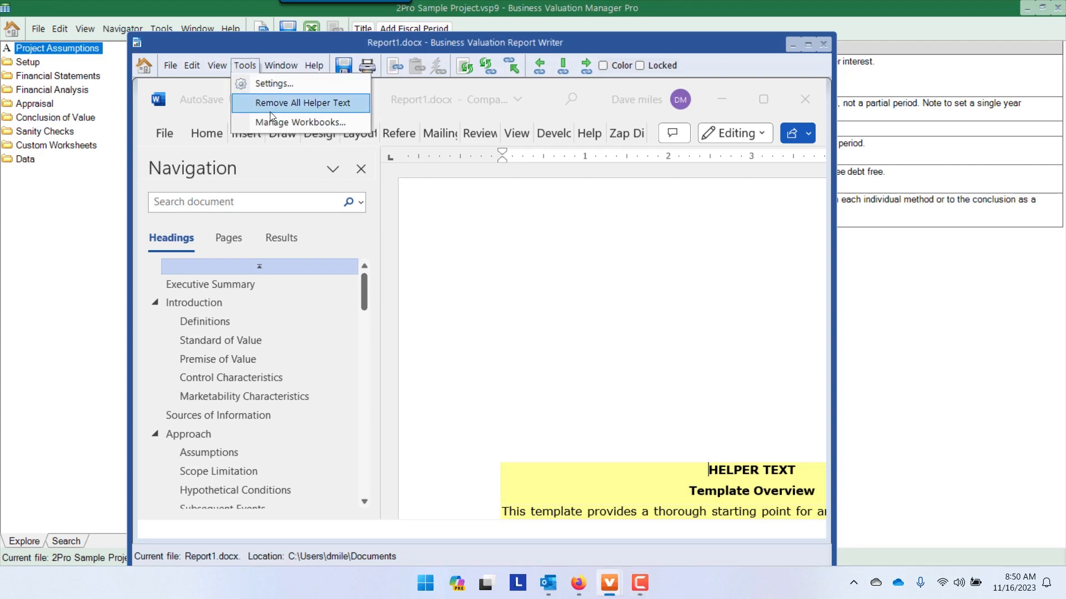
pyautogui.click(297, 122)
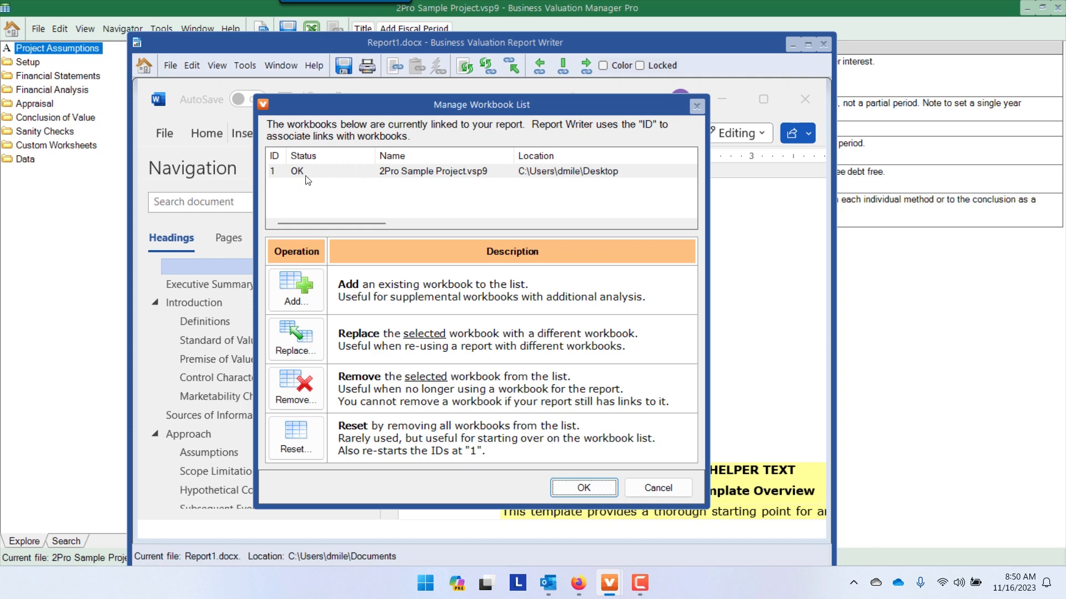
pyautogui.moveTo(591, 183)
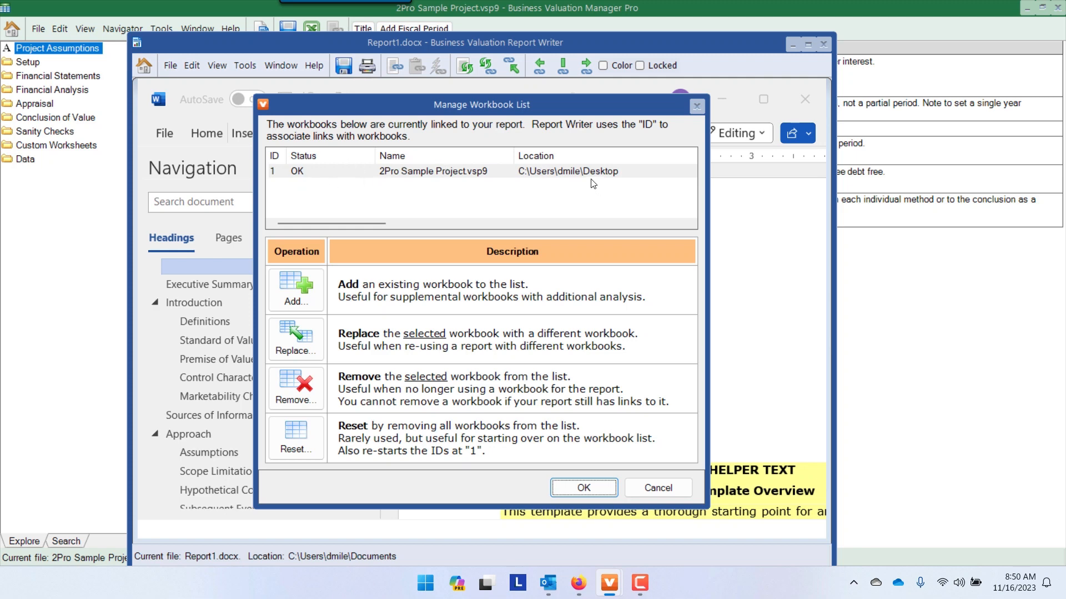
pyautogui.moveTo(317, 183)
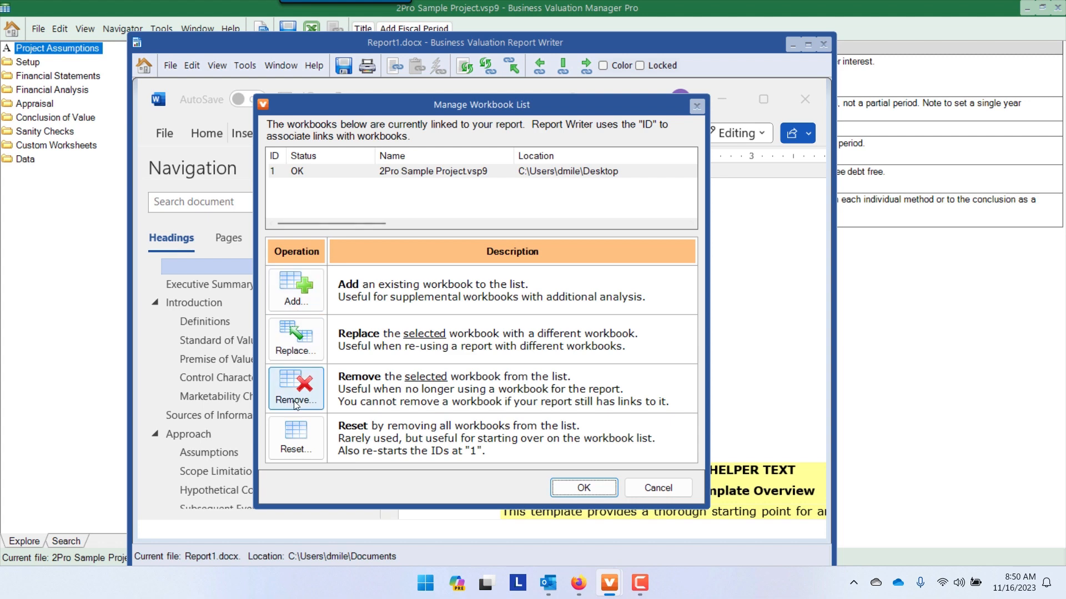
pyautogui.moveTo(583, 487)
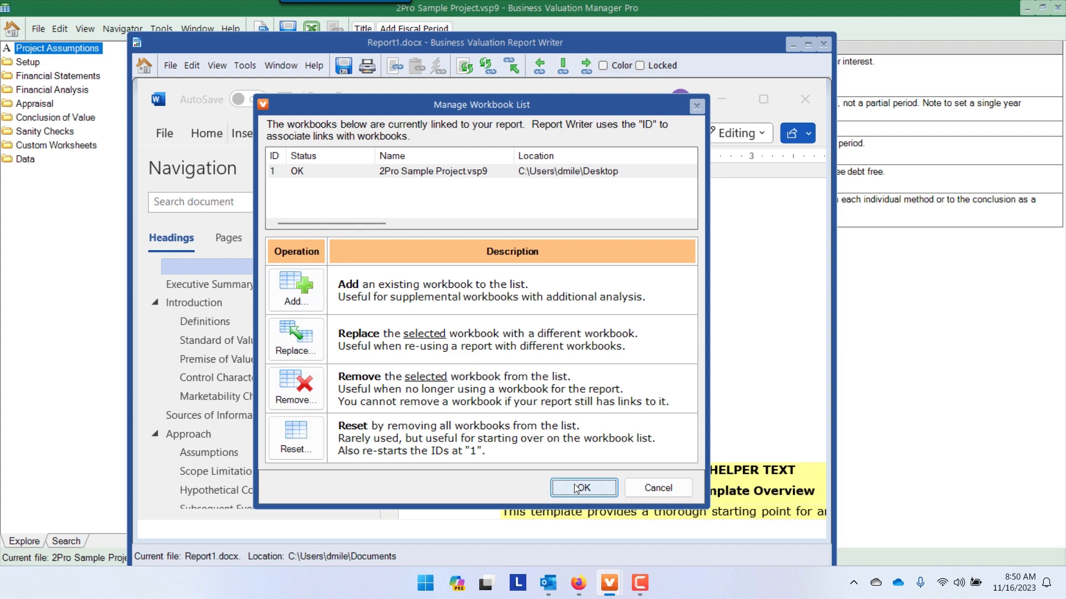
pyautogui.moveTo(391, 179)
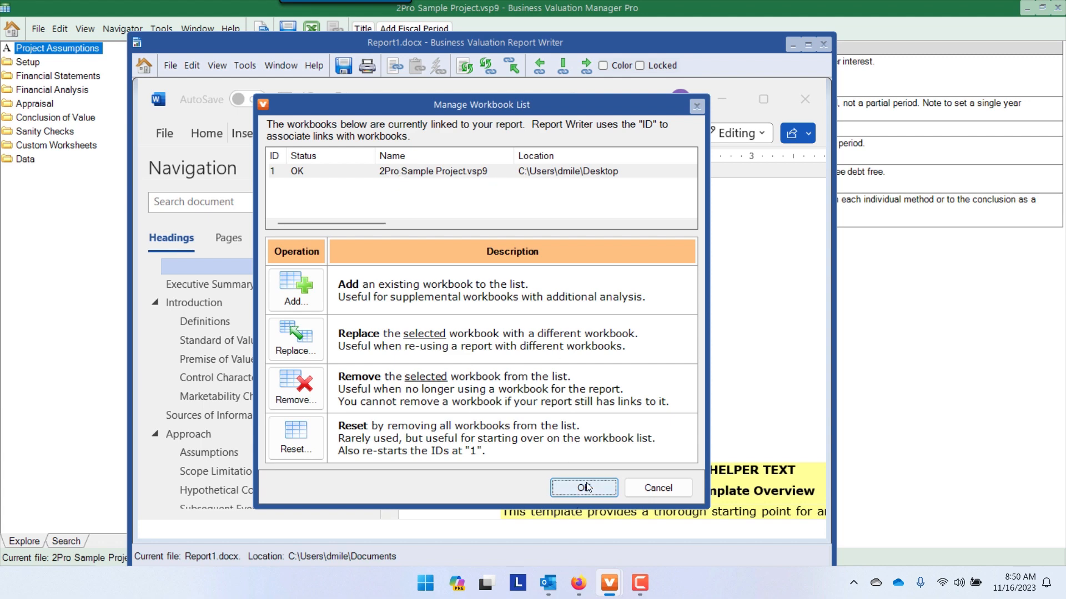
# - Close the workbook list and display the Ownership Chart under Setup in Manager Pro
pyautogui.click(582, 488)
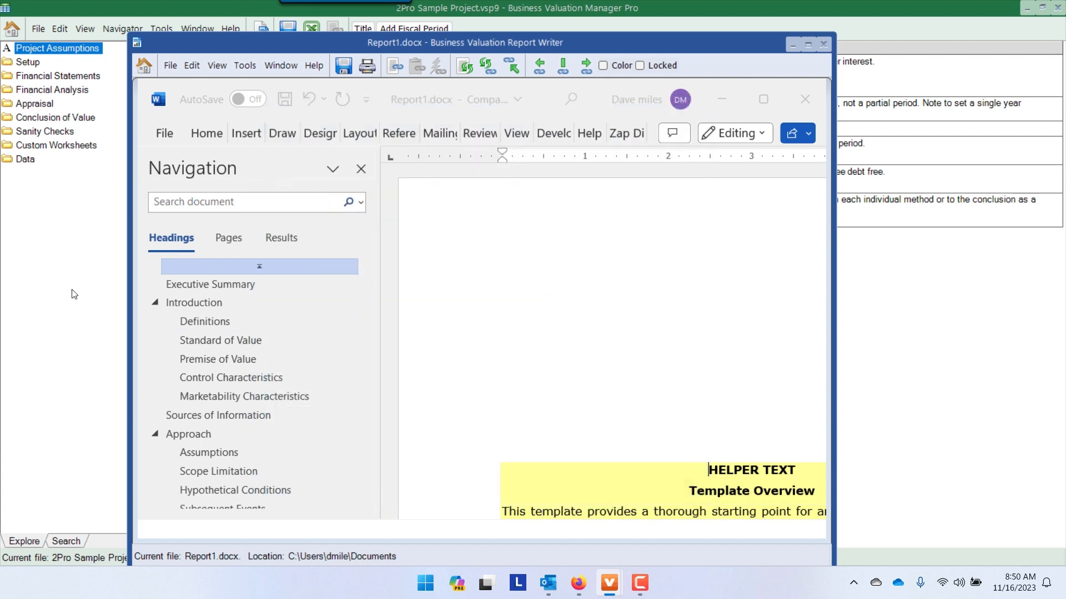
pyautogui.click(823, 42)
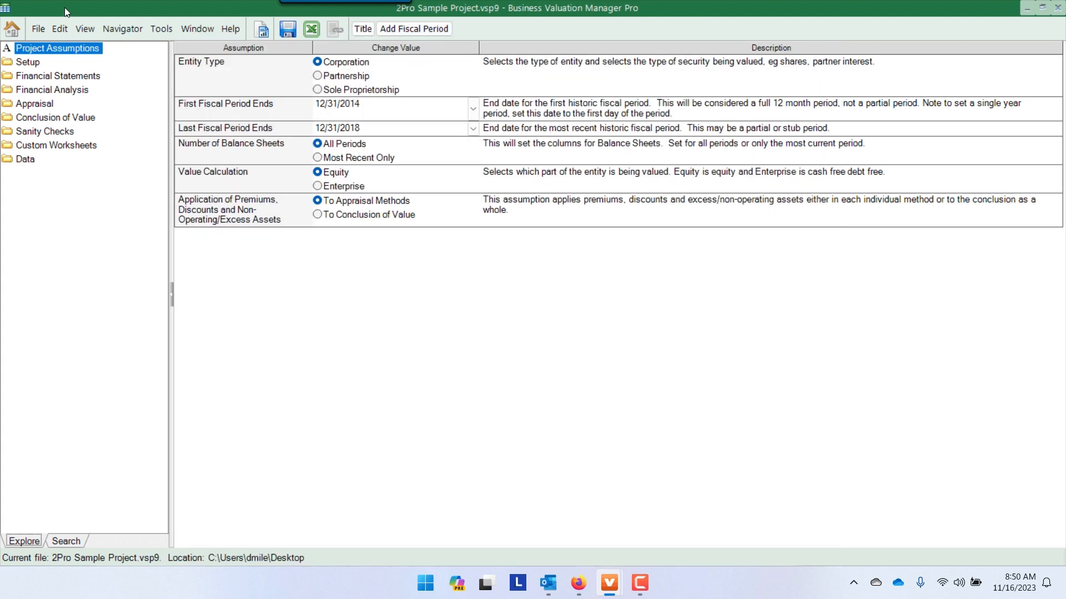
pyautogui.click(27, 62)
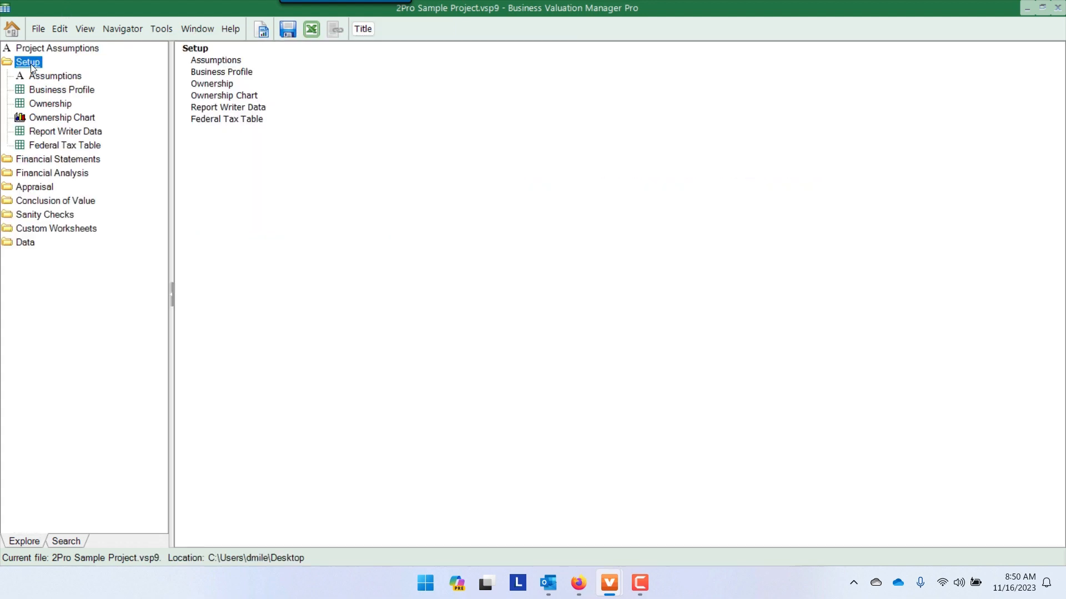
pyautogui.click(61, 117)
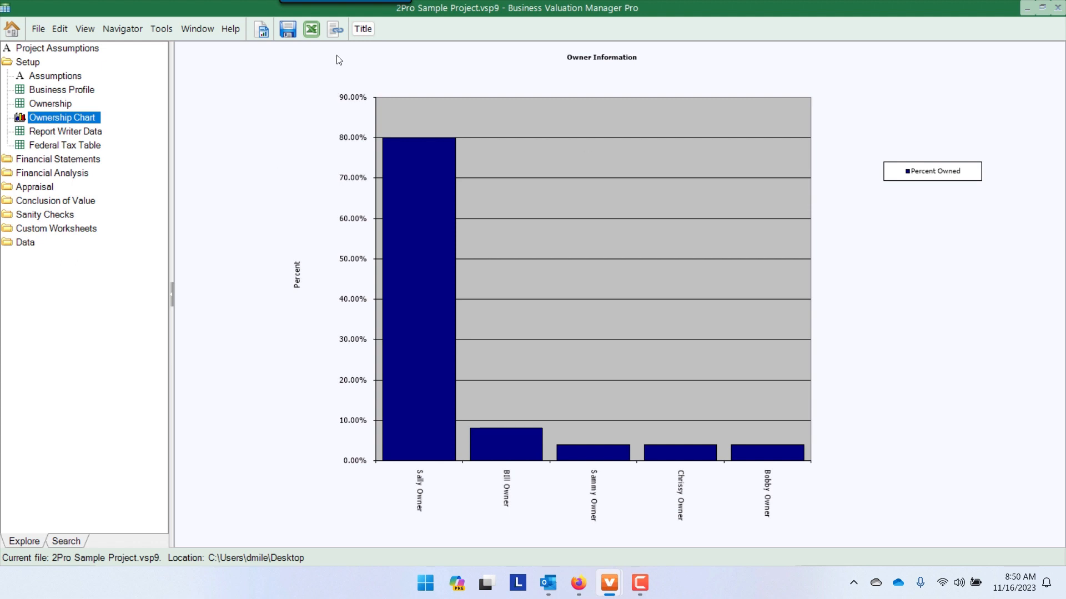
pyautogui.moveTo(334, 28)
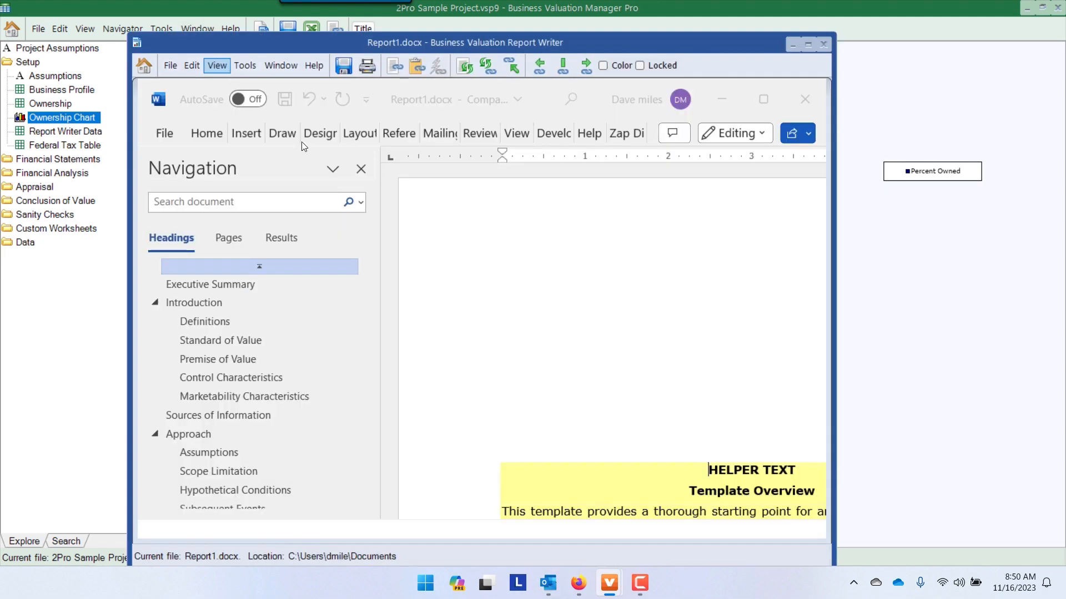
# - Paste the Owner Information chart as a linked chart below the engagement paragraph
pyautogui.scroll(-3)
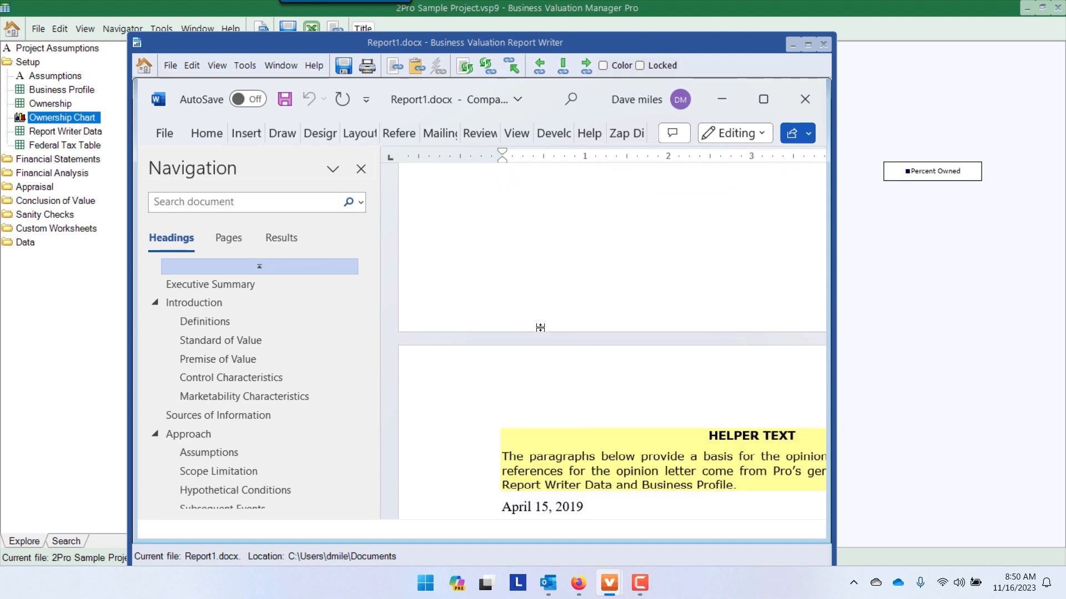
pyautogui.scroll(-3)
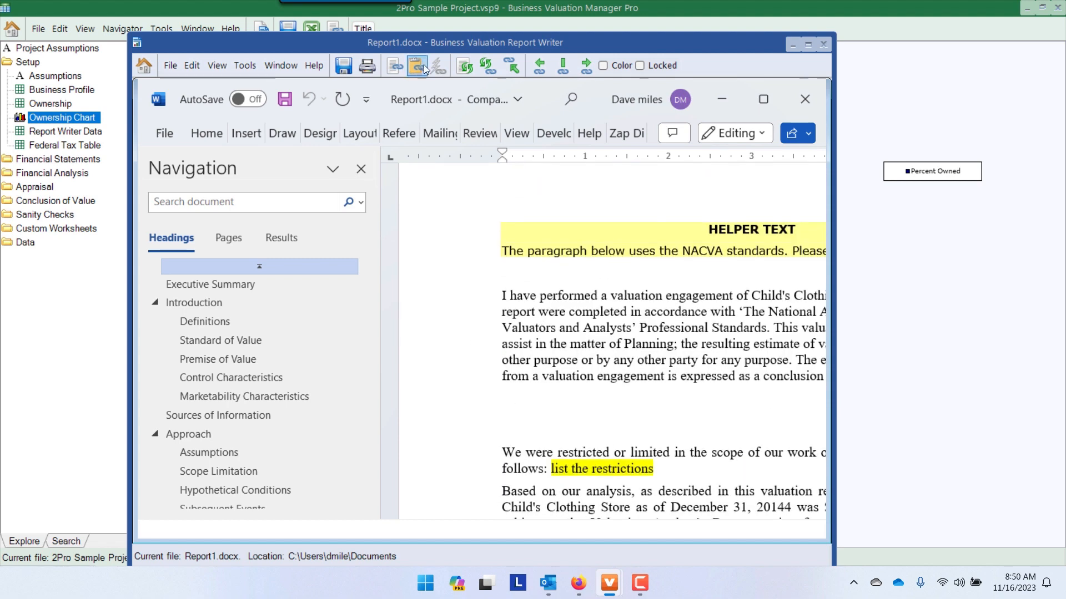
pyautogui.click(415, 66)
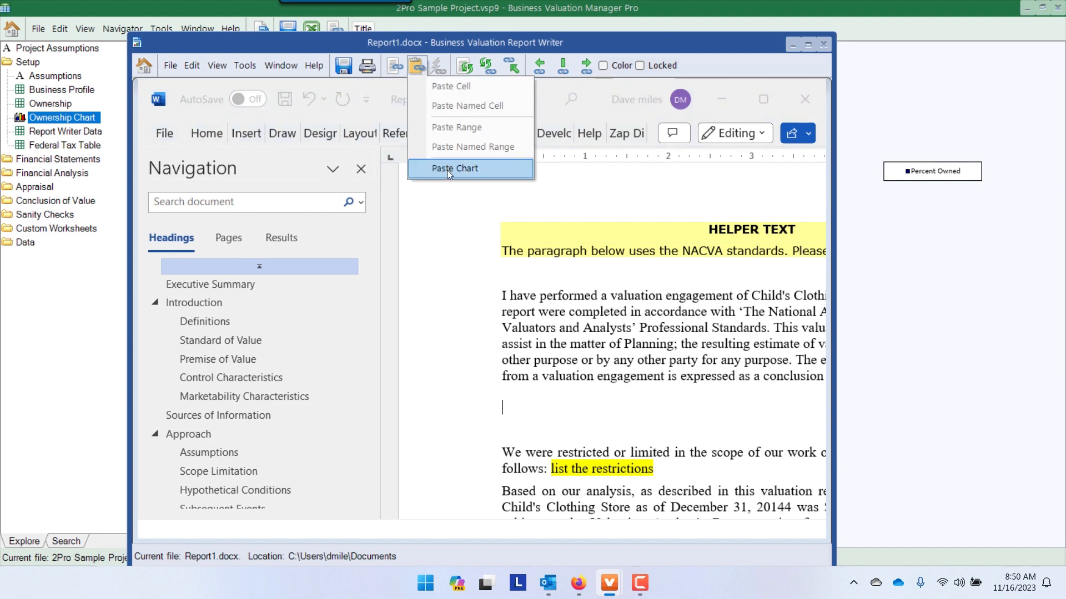
pyautogui.click(455, 167)
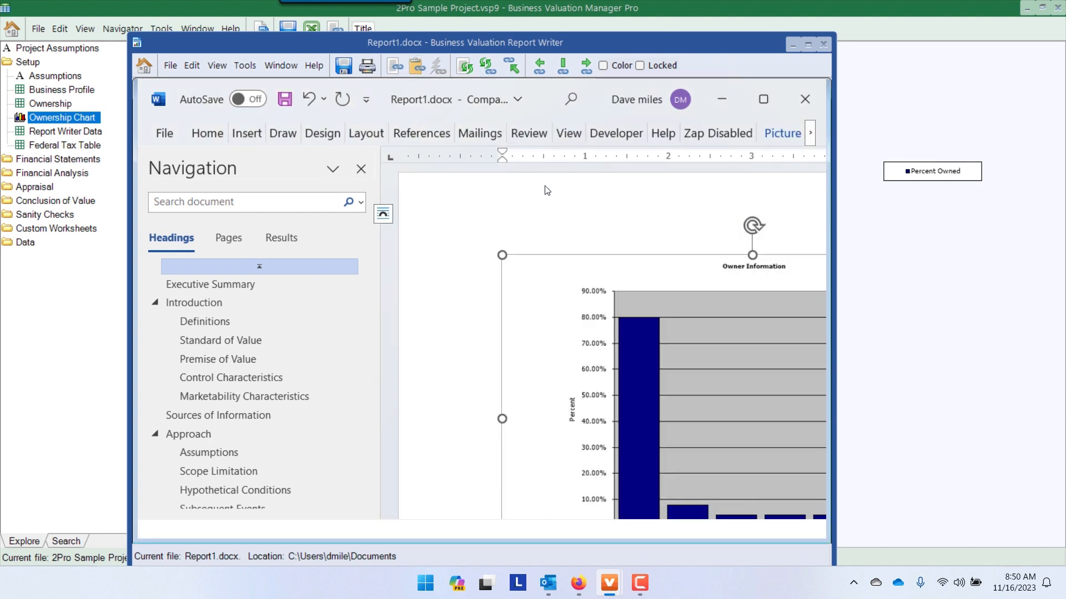